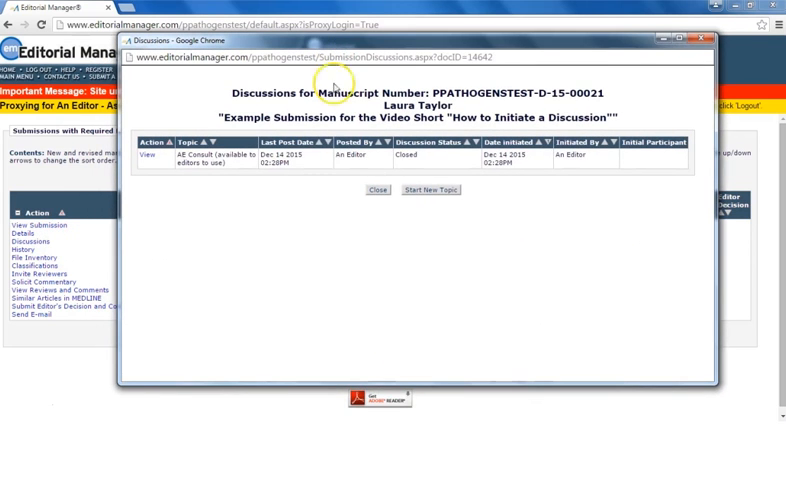
- Start a new topic named 'Test Topic' with initial comments 'Testing Testing Testing'
{"action": "left_click", "coordinate": [428, 190]}
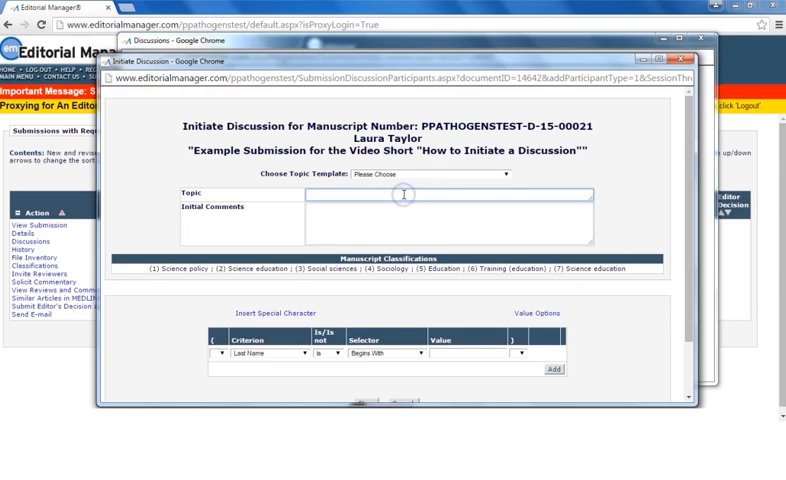
{"action": "type", "text": "Test Topic"}
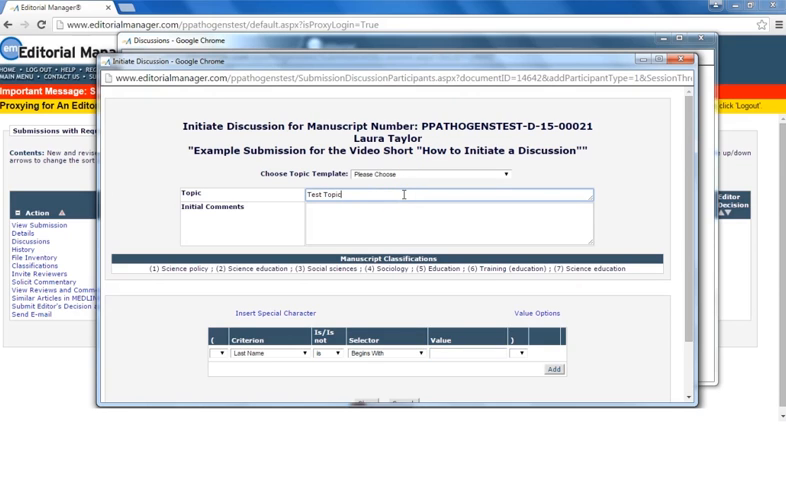
{"action": "type", "text": "Testing Testing Testing"}
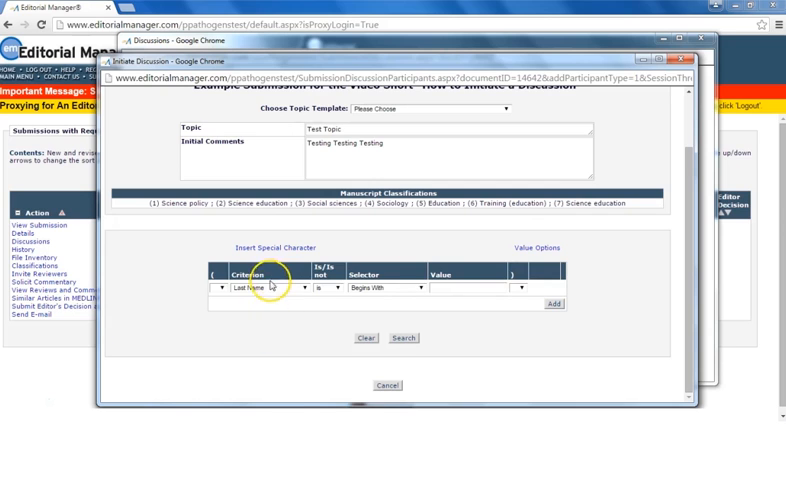
- Search participants by Last Name beginning with 'staff', adding a second criterion row
{"action": "left_click", "coordinate": [278, 300]}
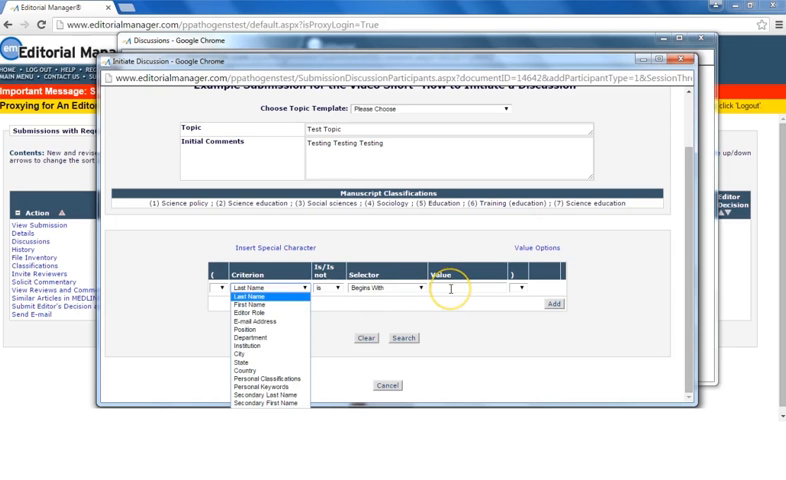
{"action": "left_click", "coordinate": [264, 284]}
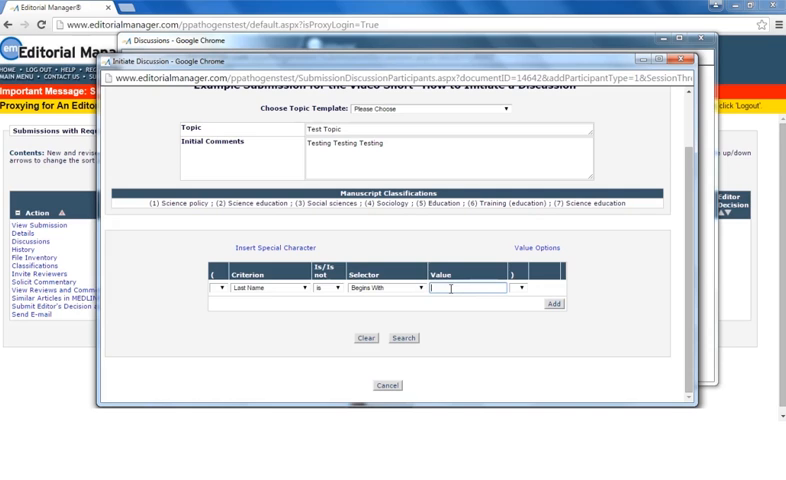
{"action": "type", "text": "staff"}
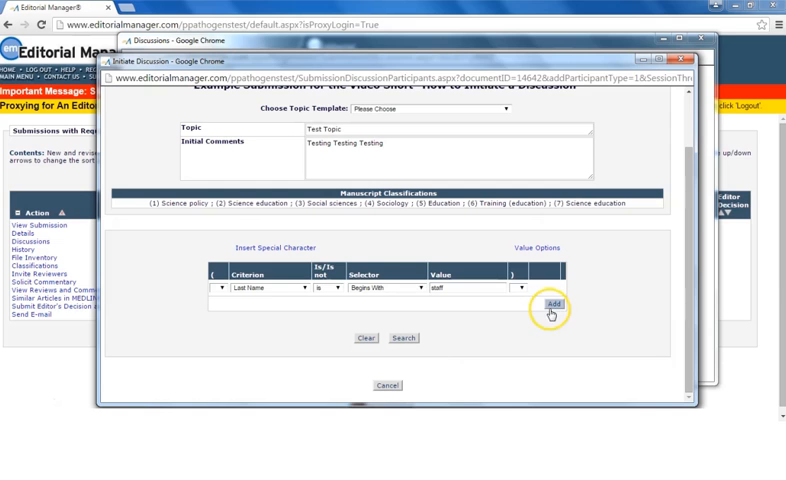
{"action": "left_click", "coordinate": [548, 302]}
{"action": "type", "text": "thakter"}
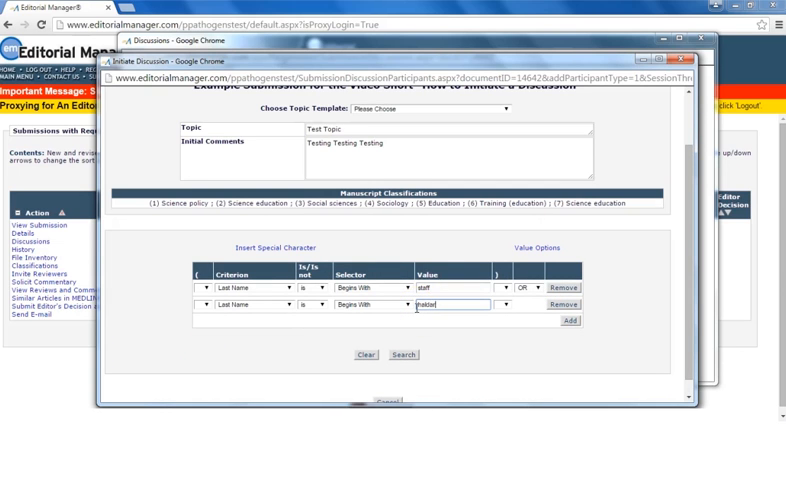
{"action": "left_click", "coordinate": [398, 356]}
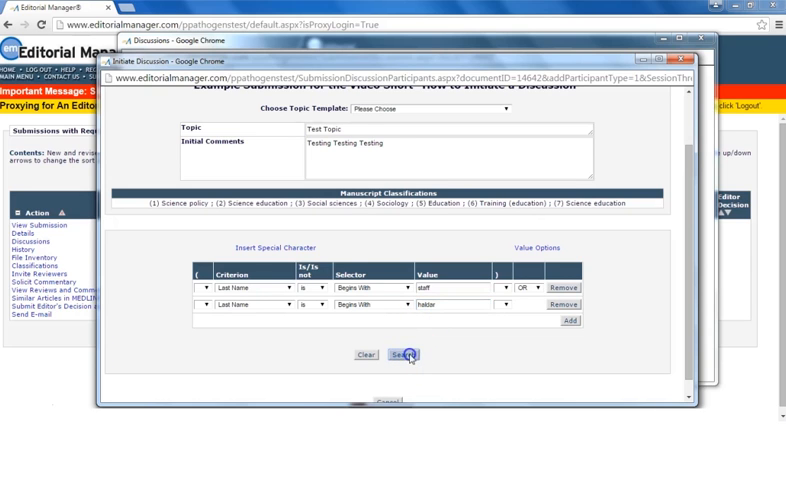
{"action": "left_click", "coordinate": [388, 354]}
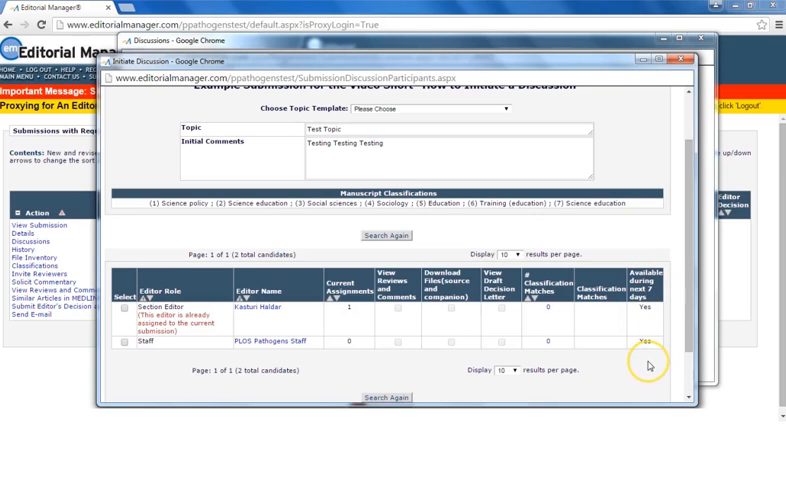
{"action": "mouse_move", "coordinate": [648, 364]}
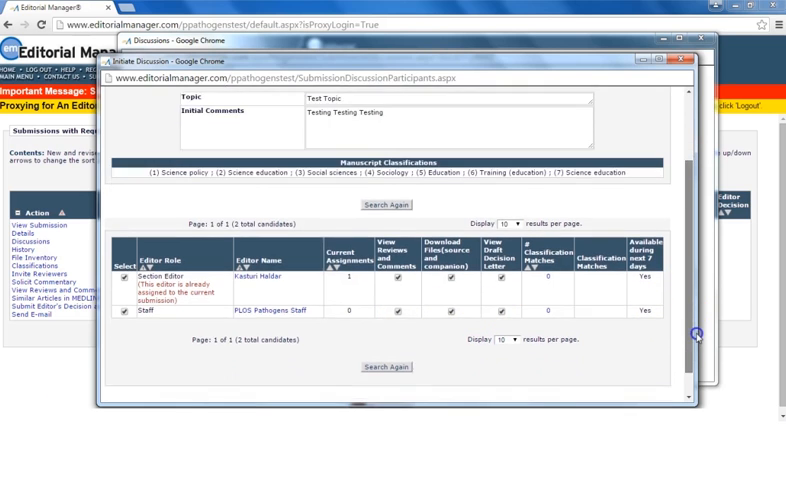
- Select the PLOS Pathogens Staff candidate as a discussion participant
{"action": "scroll", "scroll_direction": "down", "scroll_amount": 3}
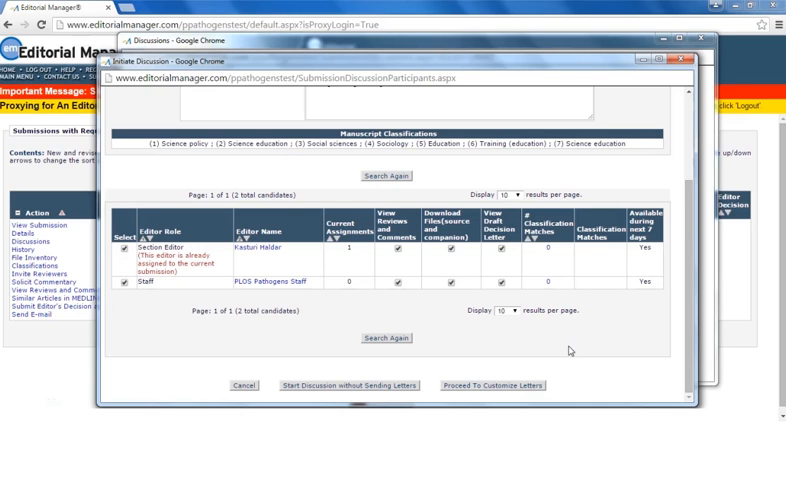
{"action": "mouse_move", "coordinate": [564, 350]}
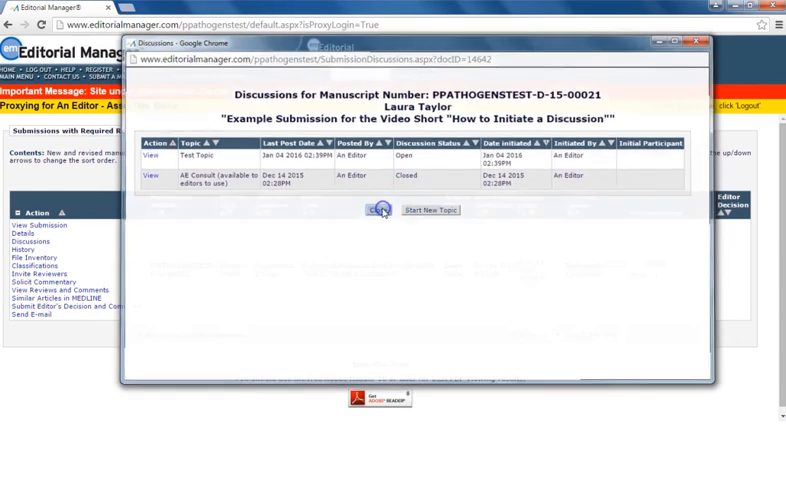
{"action": "left_click", "coordinate": [376, 210]}
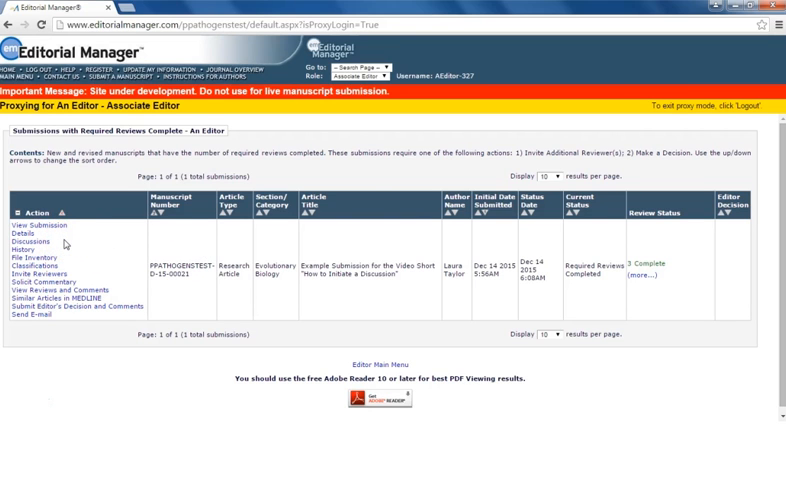
{"action": "left_click", "coordinate": [32, 252]}
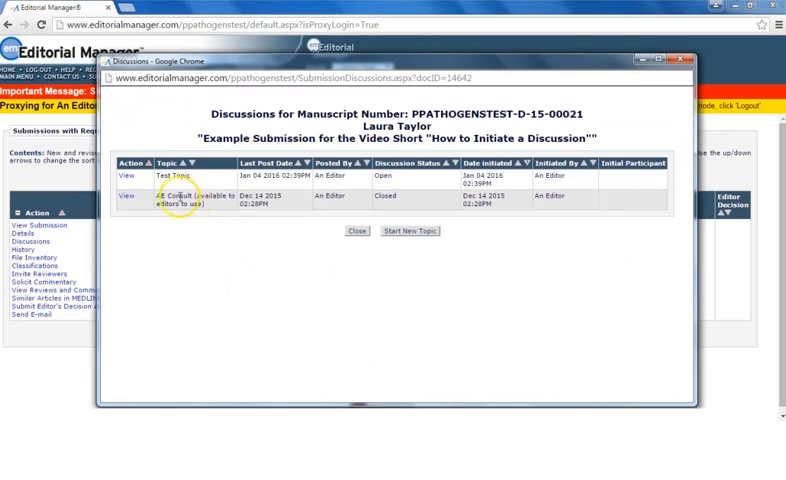